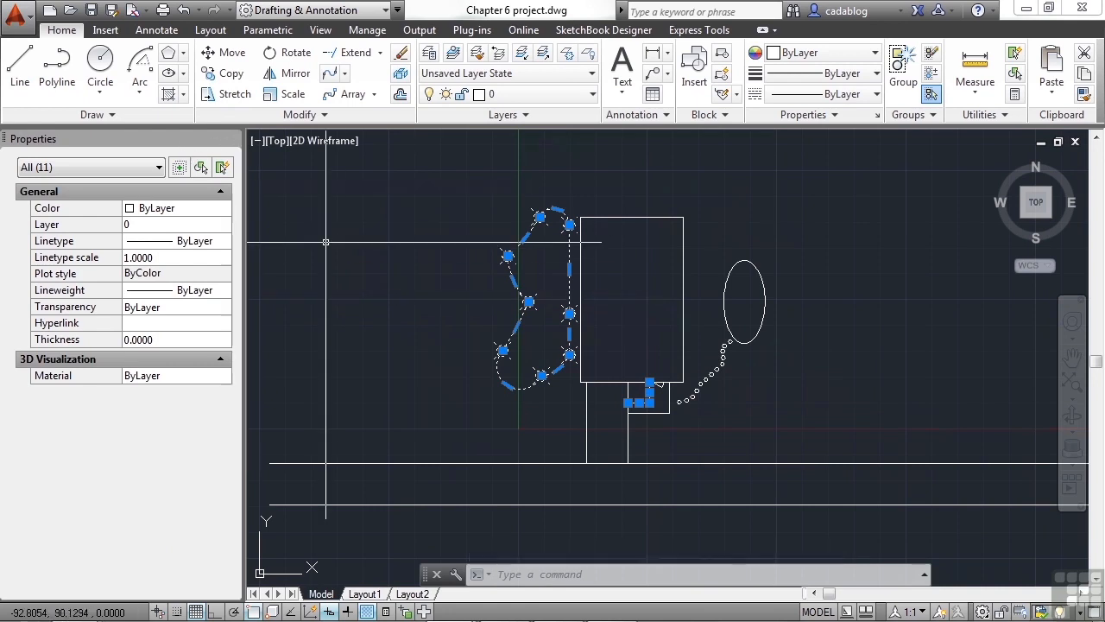
mouse_move(224, 168)
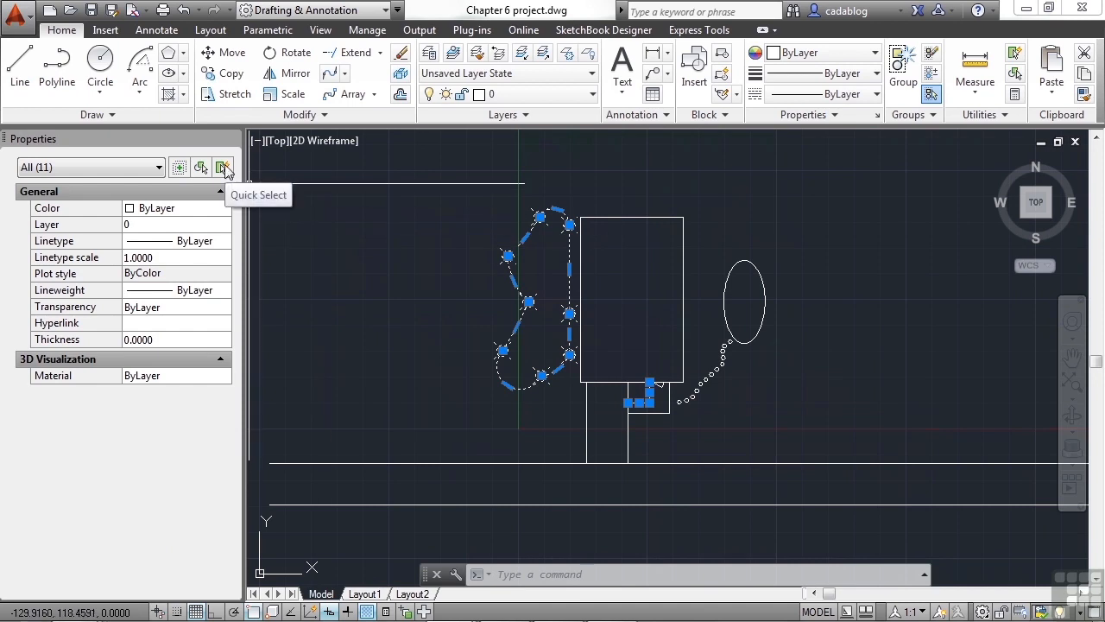
Step: Use Quick Select to filter the current selection down to Point objects only
click(224, 167)
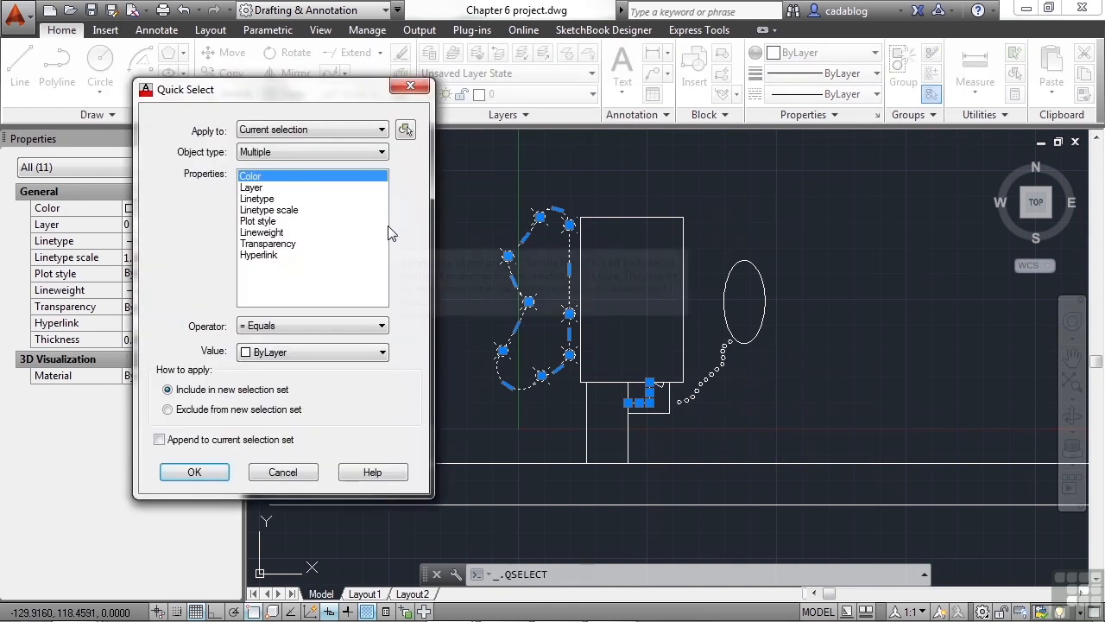
click(380, 152)
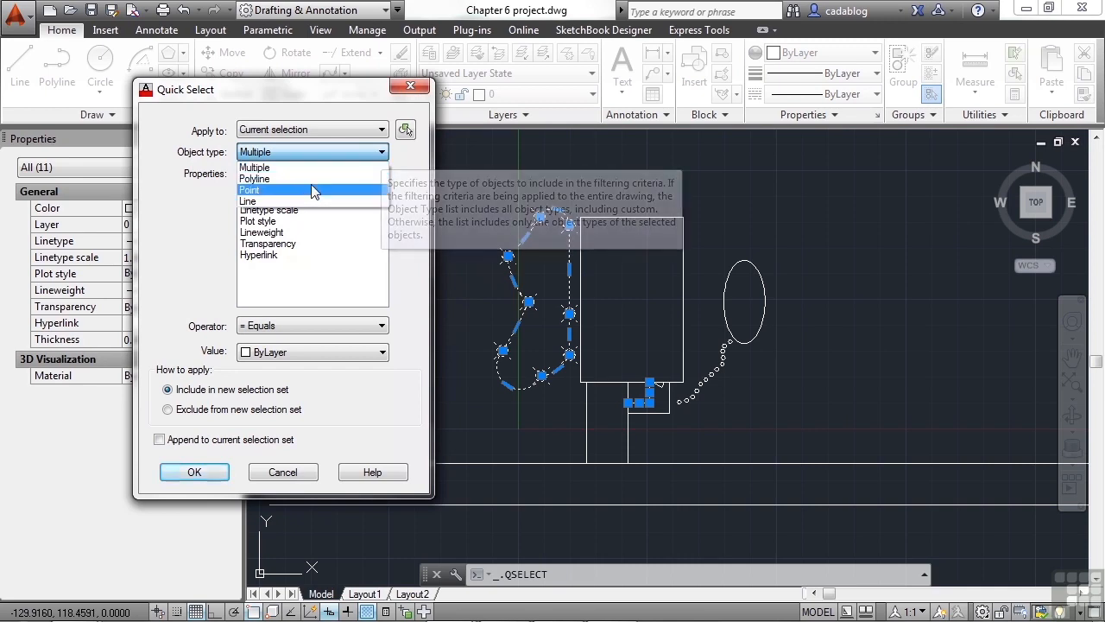
click(248, 188)
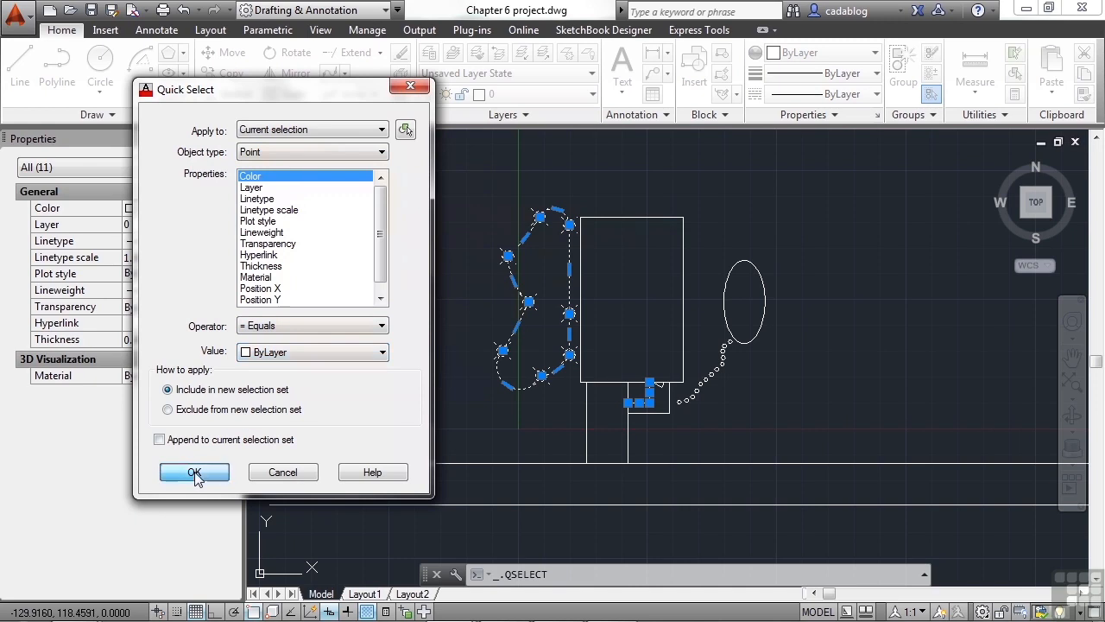
click(193, 473)
text(3)
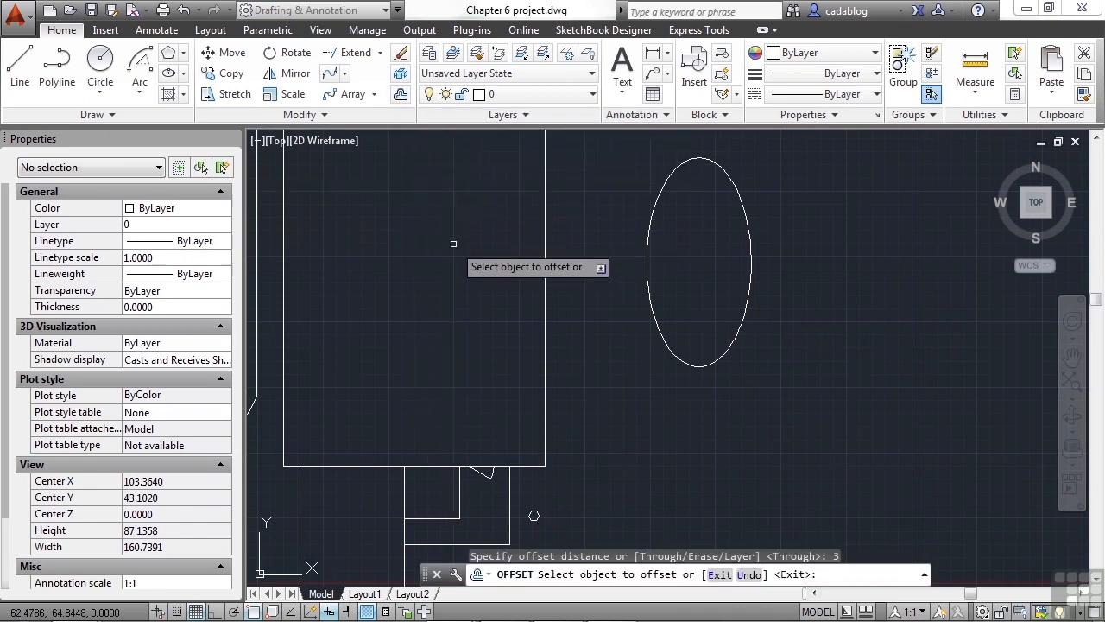
Step: Choose the outline to offset by 3 units
click(697, 263)
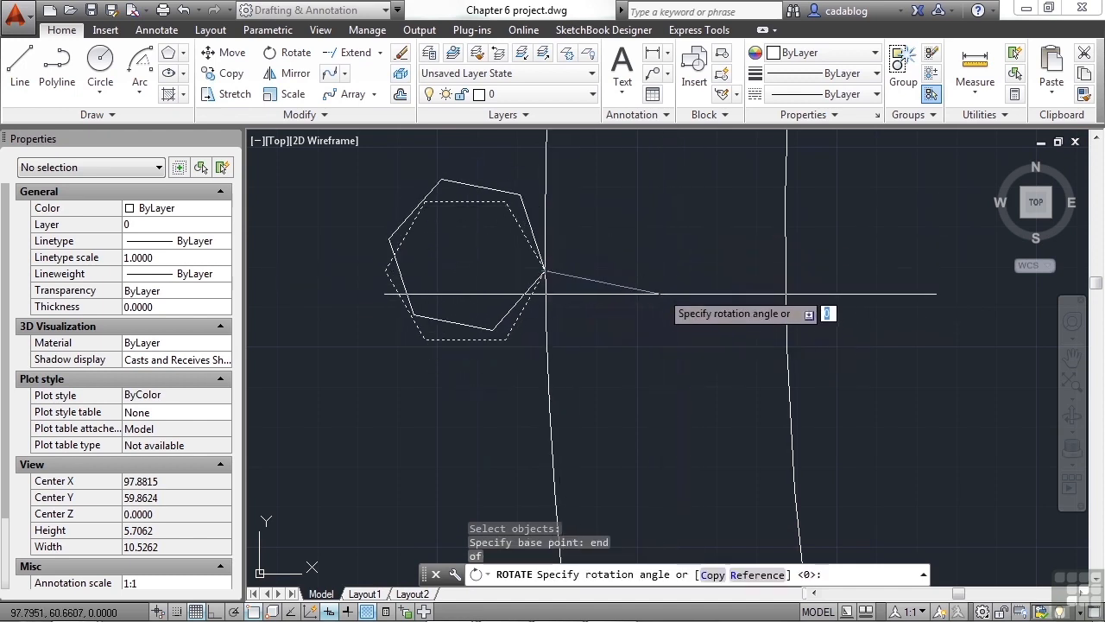
Step: Rotate the hexagonal stone by Reference, snapping the new angle to the nearest point on the ellipse
text(r)
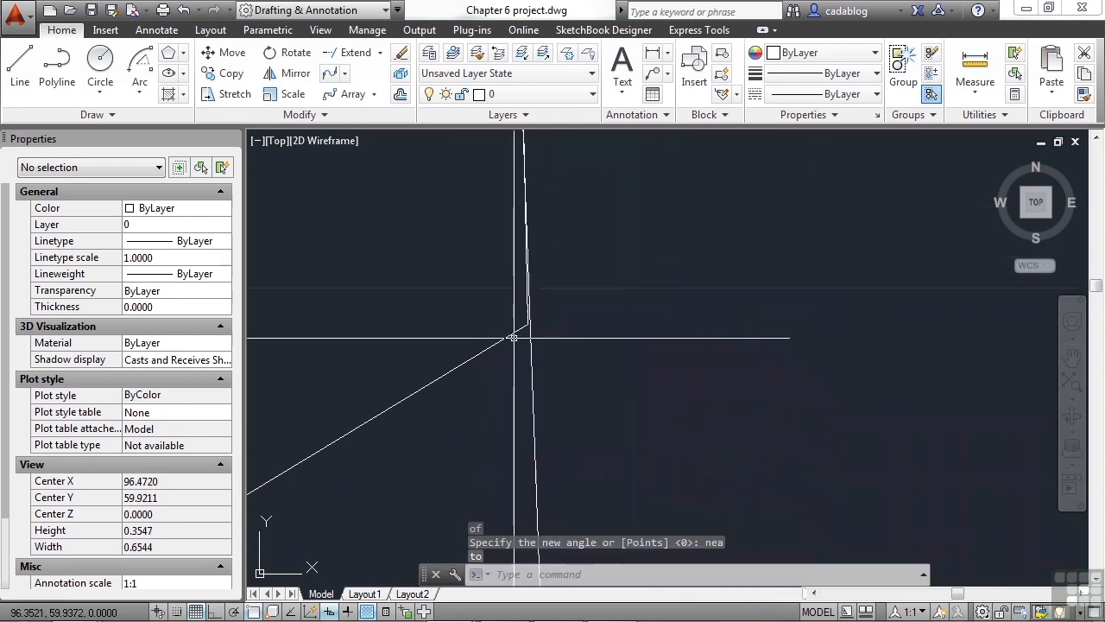
text(REA)
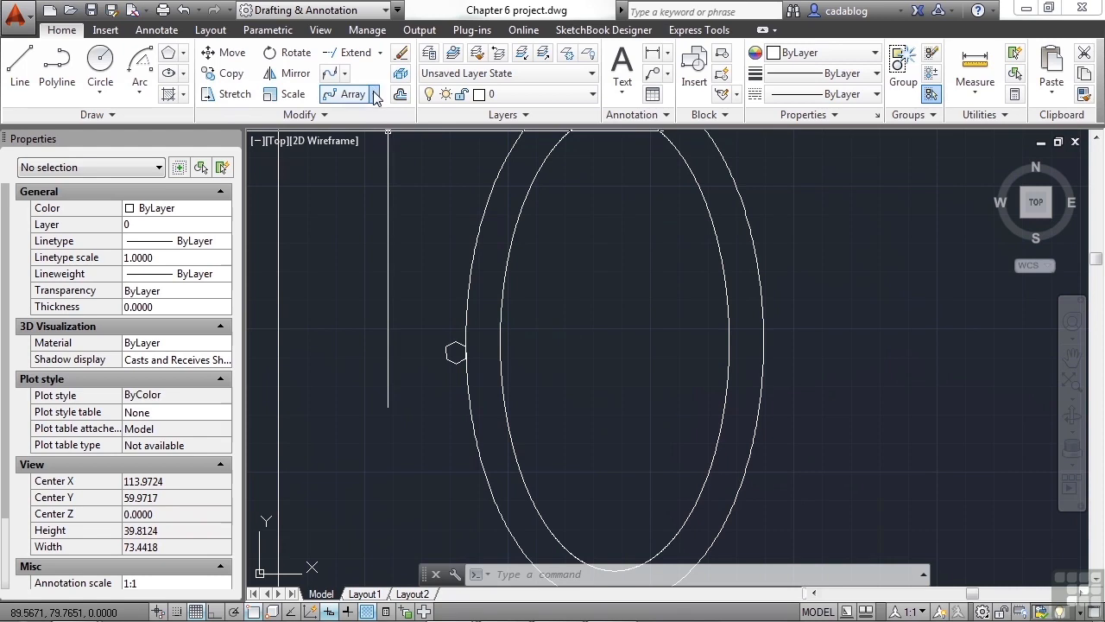
click(349, 93)
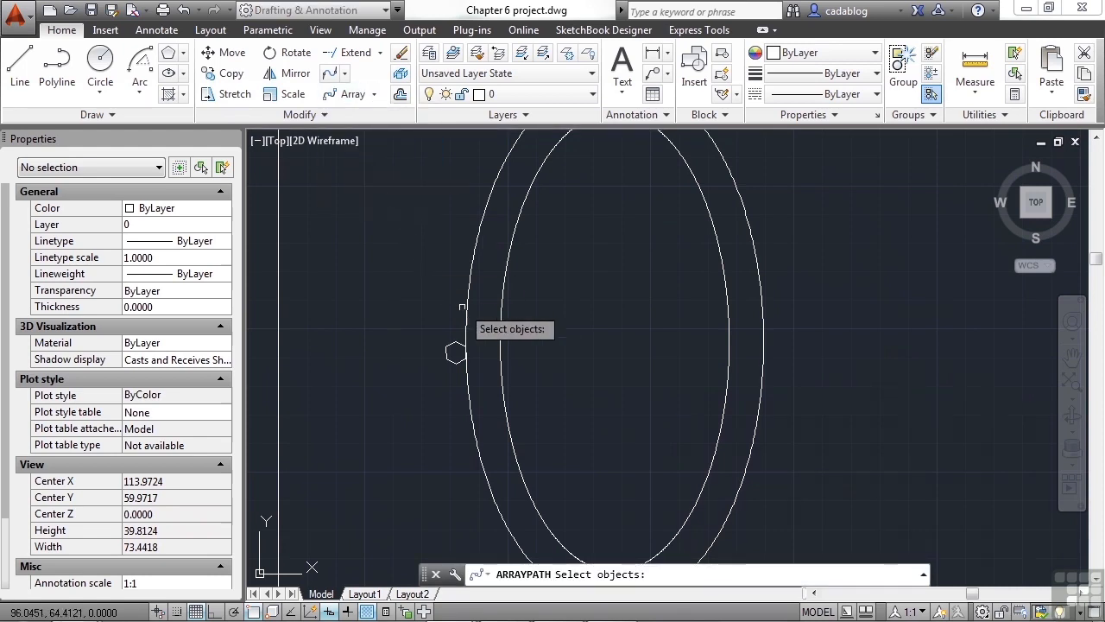
click(456, 349)
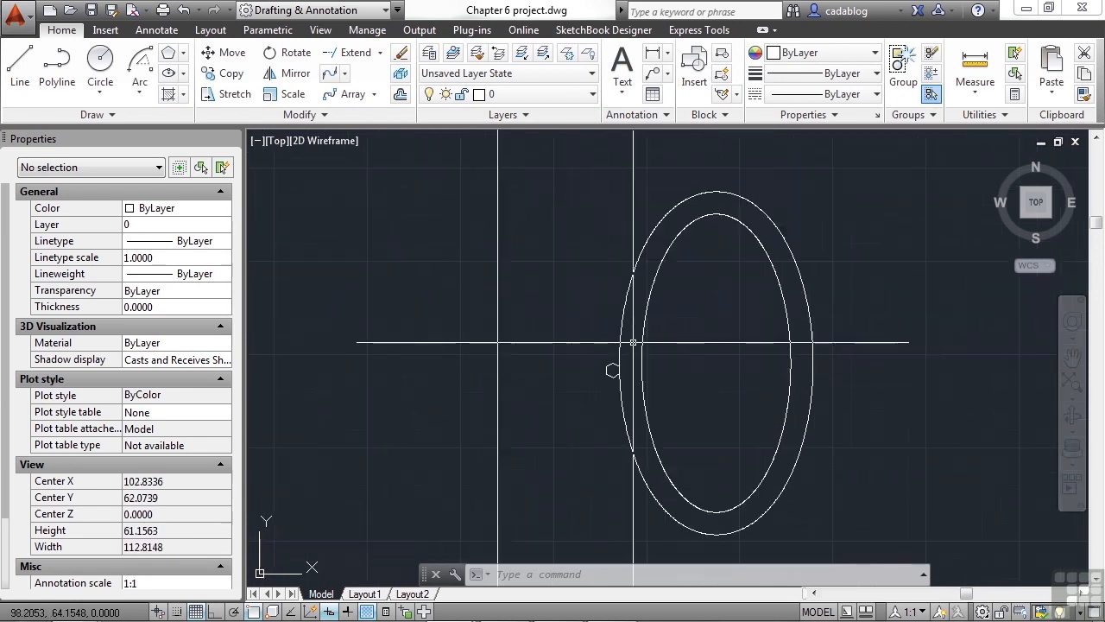
click(717, 199)
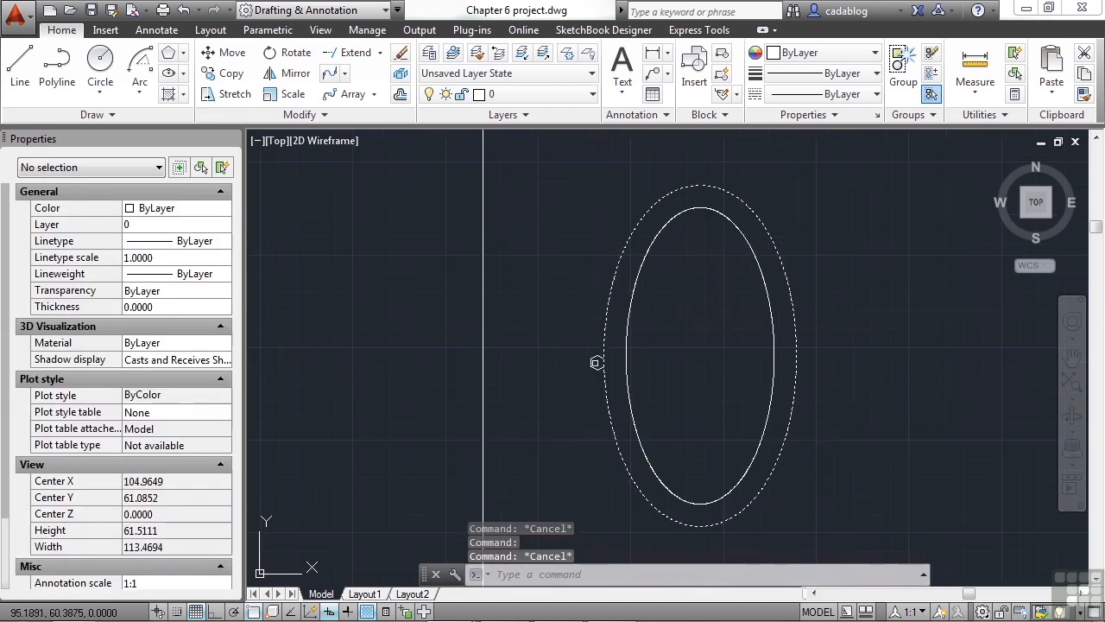
text(E)
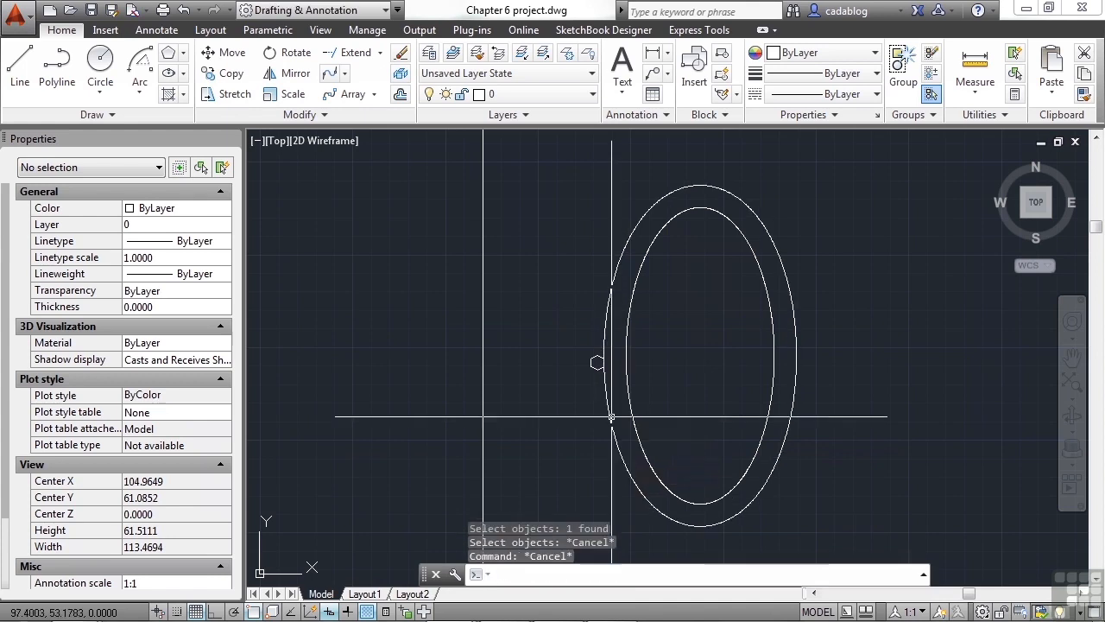
text(p)
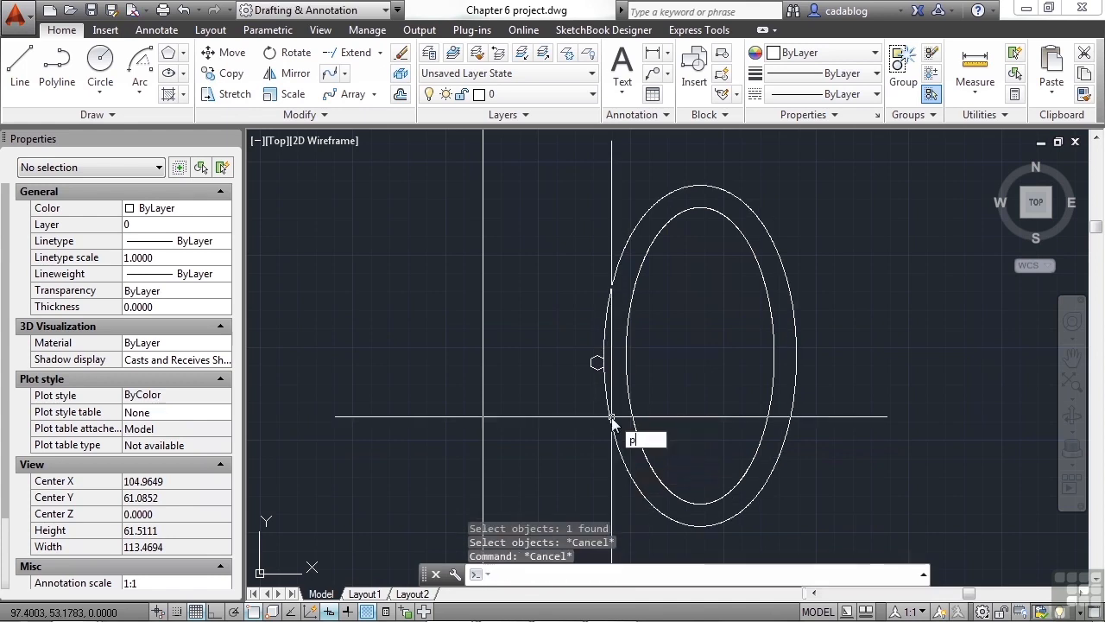
text(L)
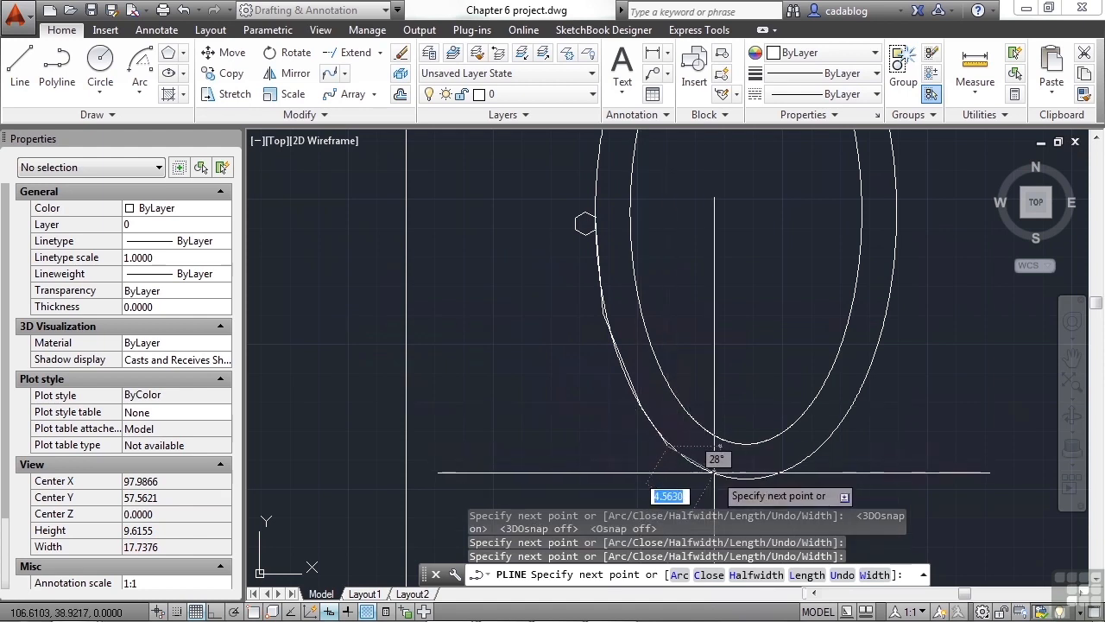
mouse_move(844, 460)
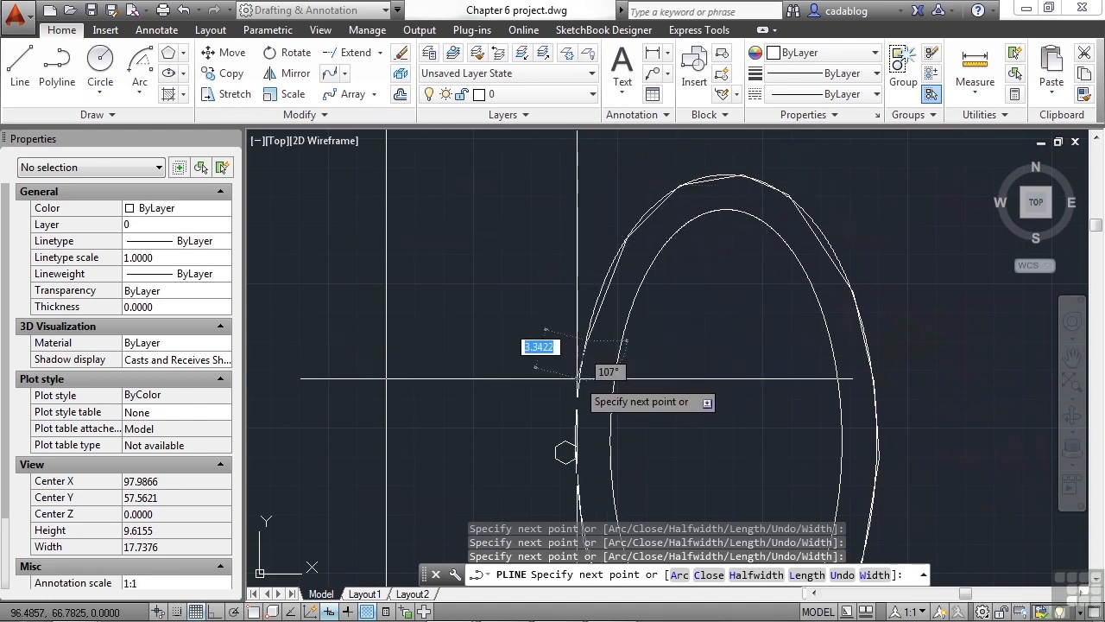
mouse_move(566, 432)
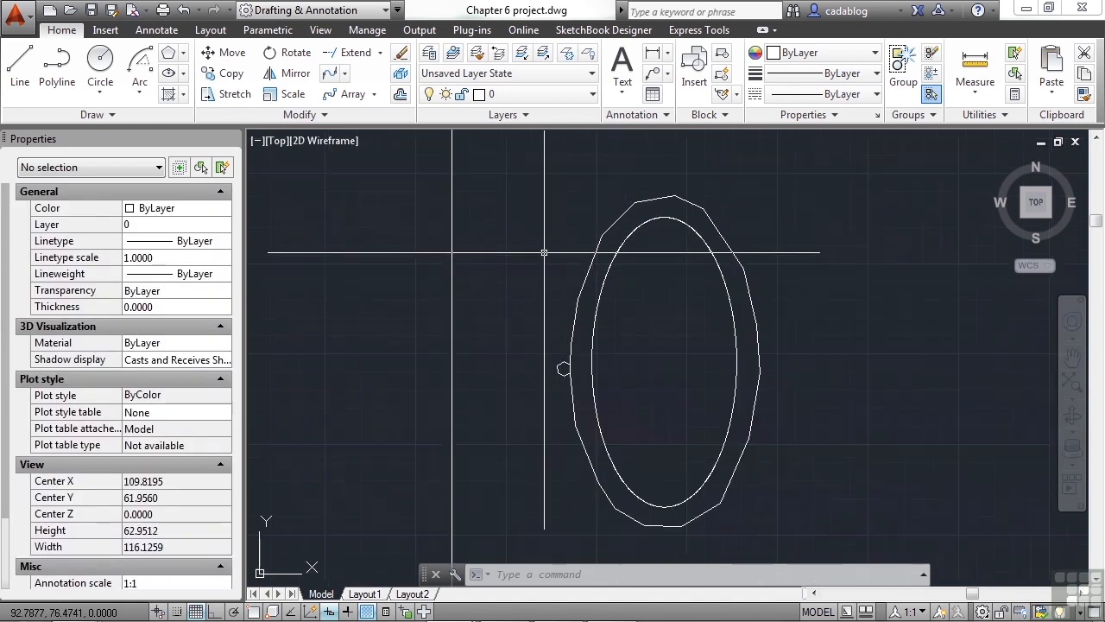
mouse_move(545, 252)
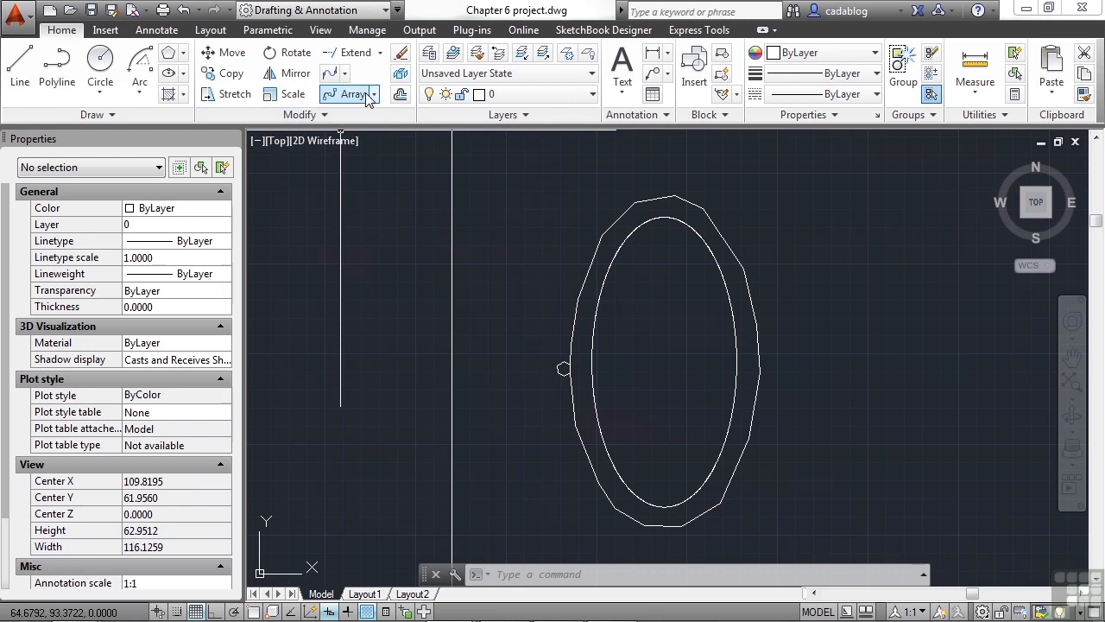
Step: Start a path array of the stone along the pond ellipse, spacing items by Divide
click(348, 93)
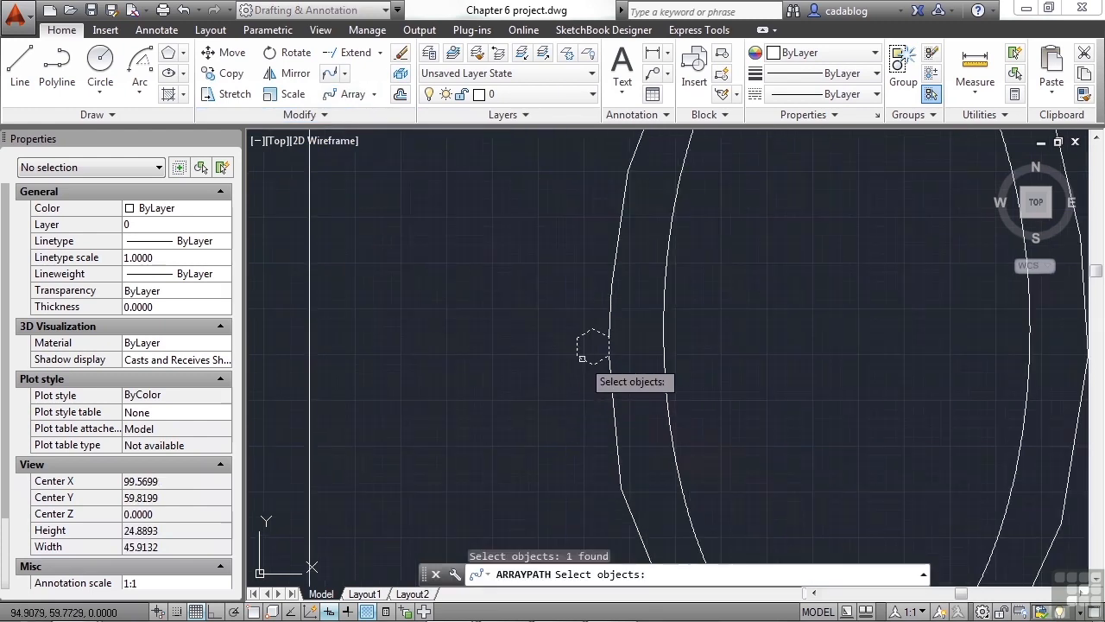
key(enter)
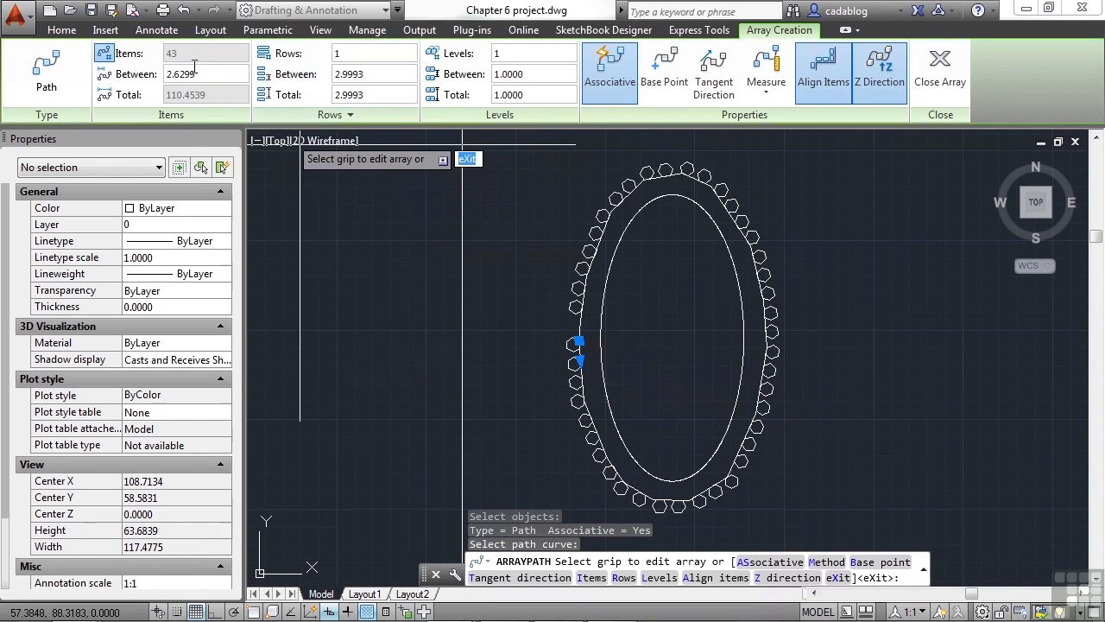
mouse_move(206, 73)
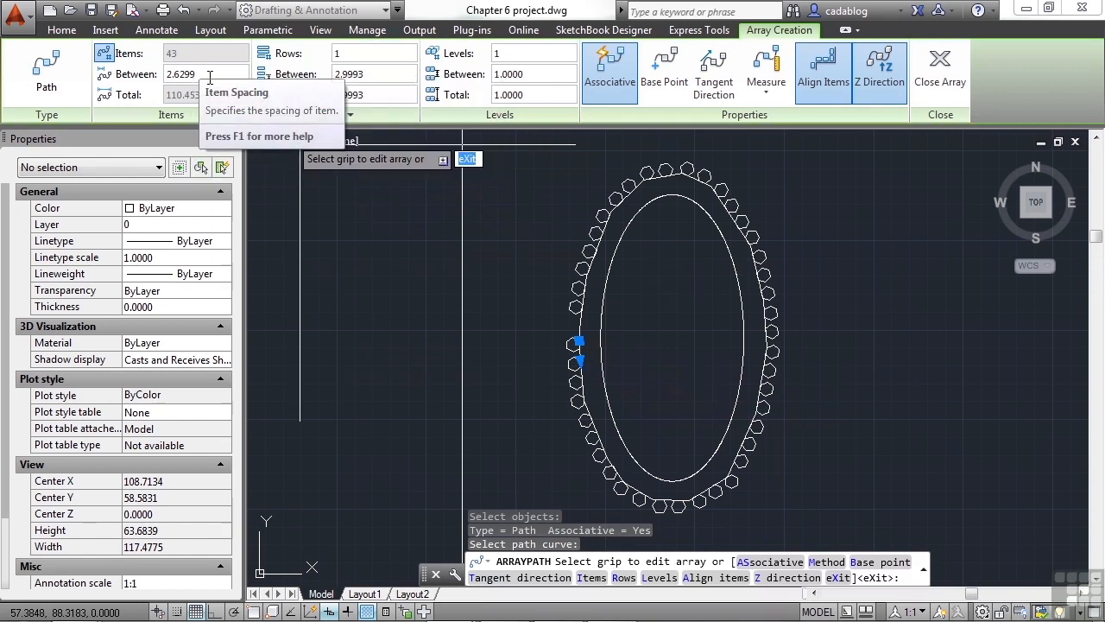
click(766, 72)
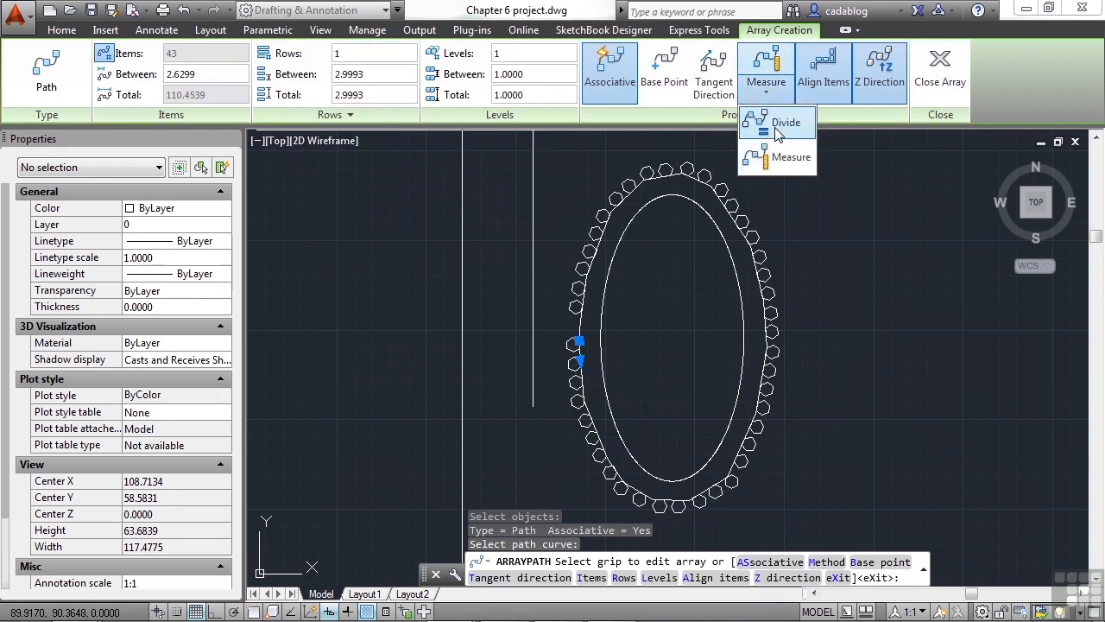
click(787, 121)
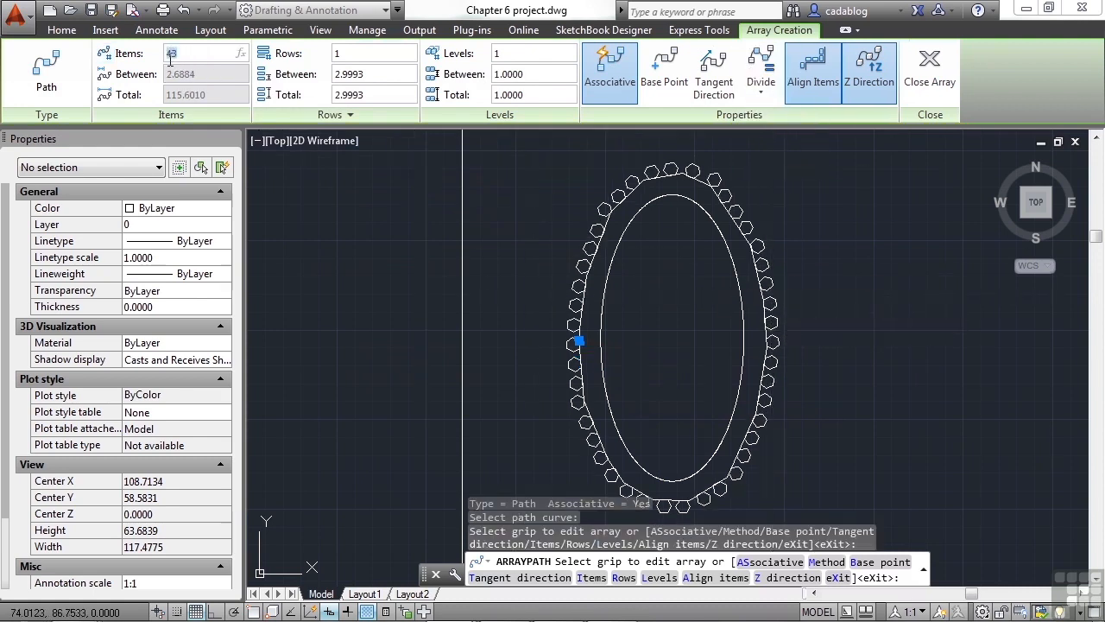
Step: Set the array to 40 items in 1 row and close the stone path array
text(40)
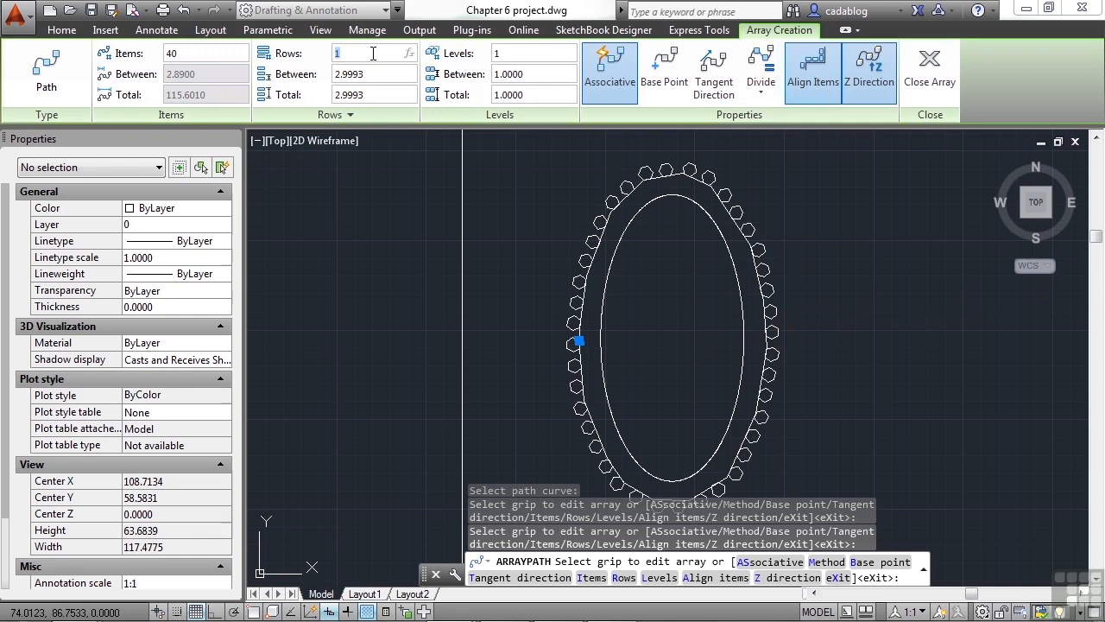
text(2)
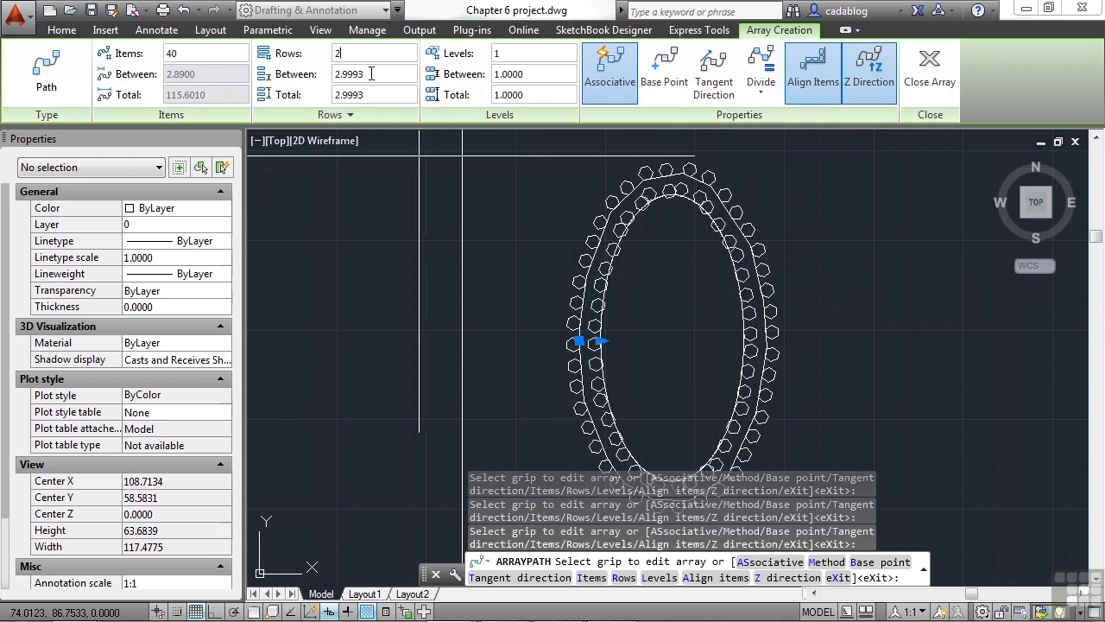
text(1)
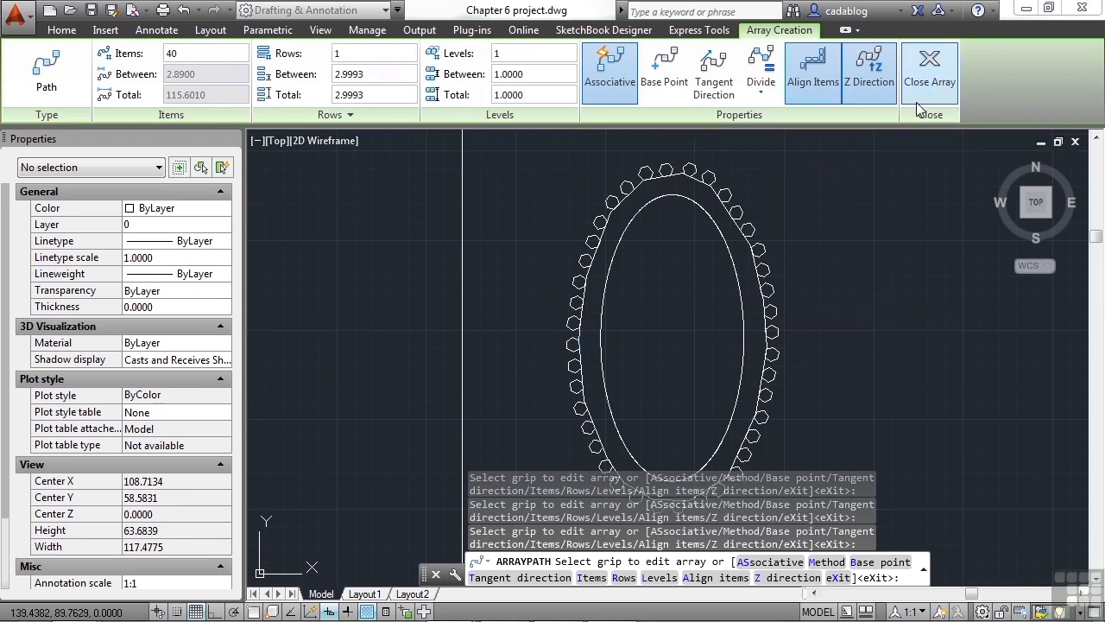
click(929, 69)
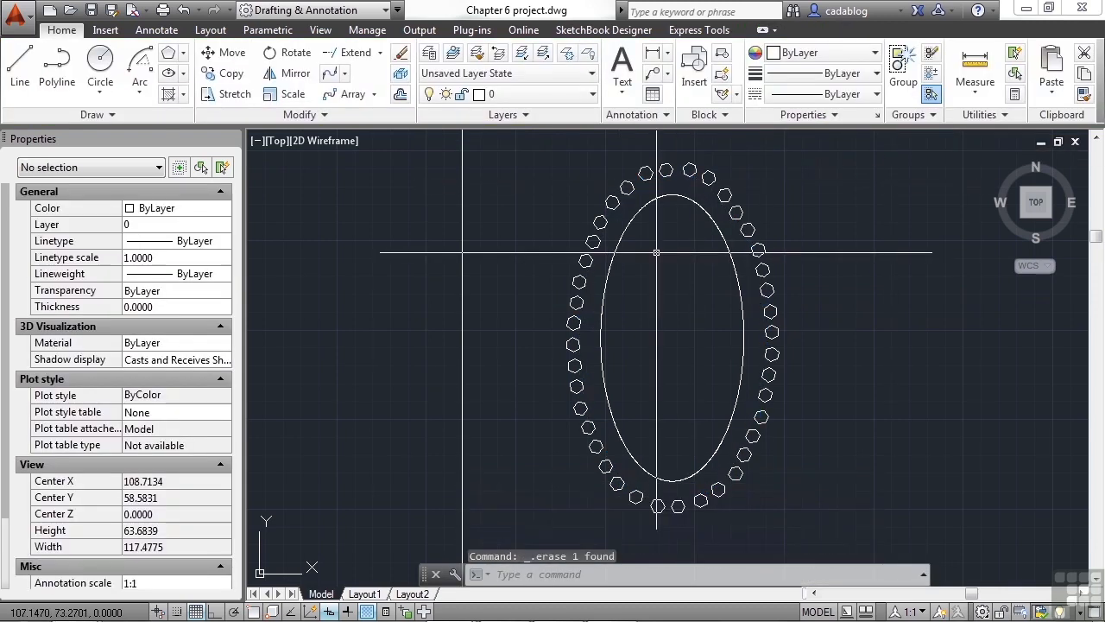
Step: Offset the wall lines by 1 and draw the doorway edge lines across the wall
scroll(down, 3)
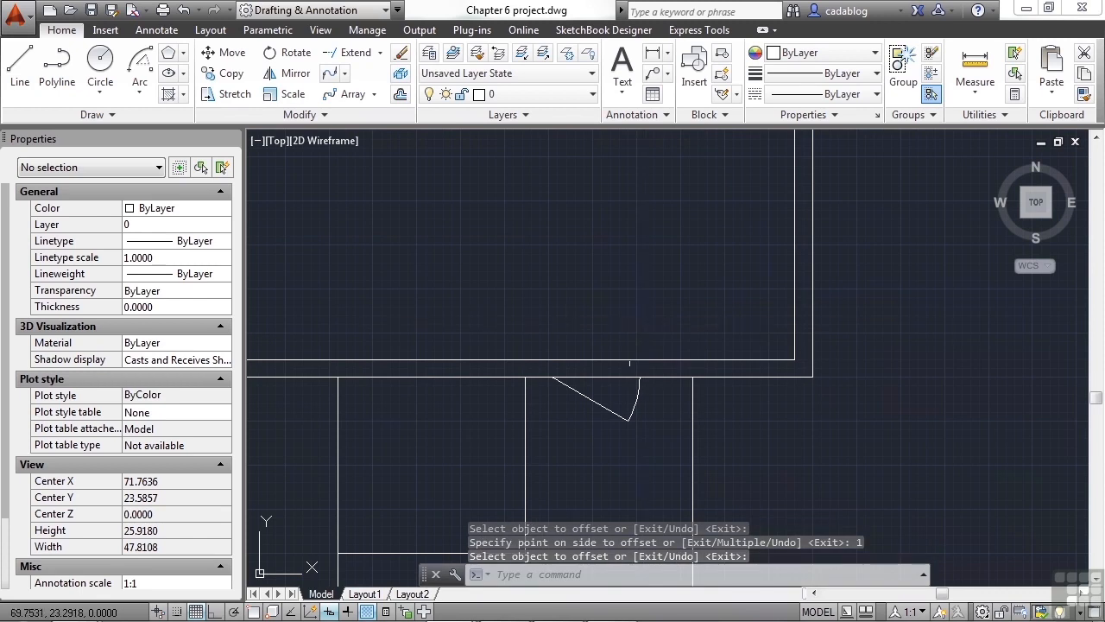
text(L)
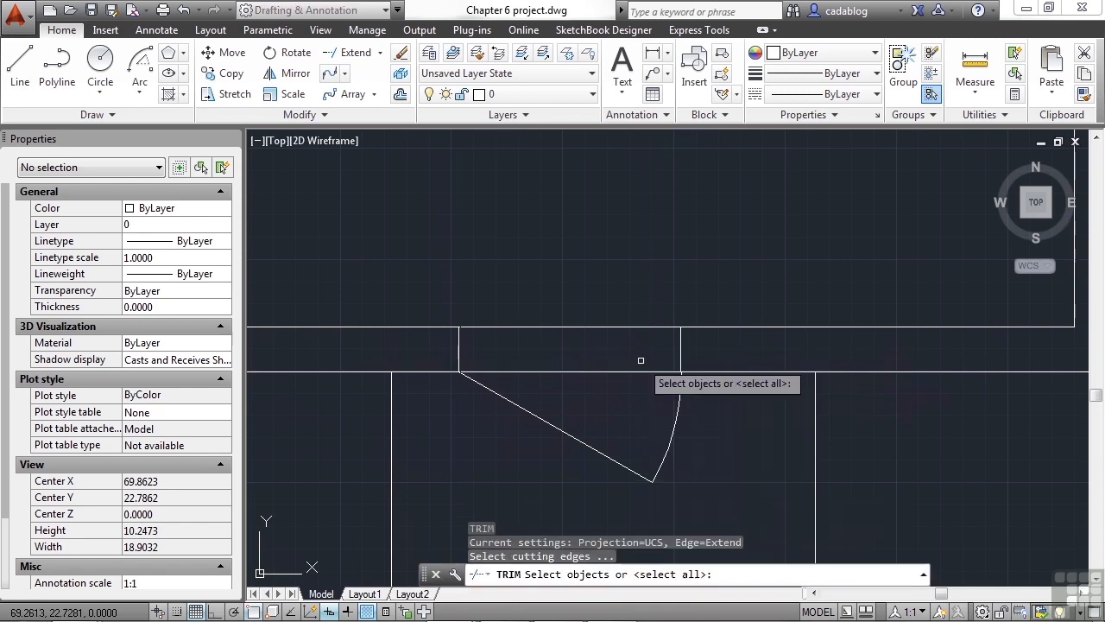
Step: Trim the wall segments between the doorway edges to open the doorway
click(643, 361)
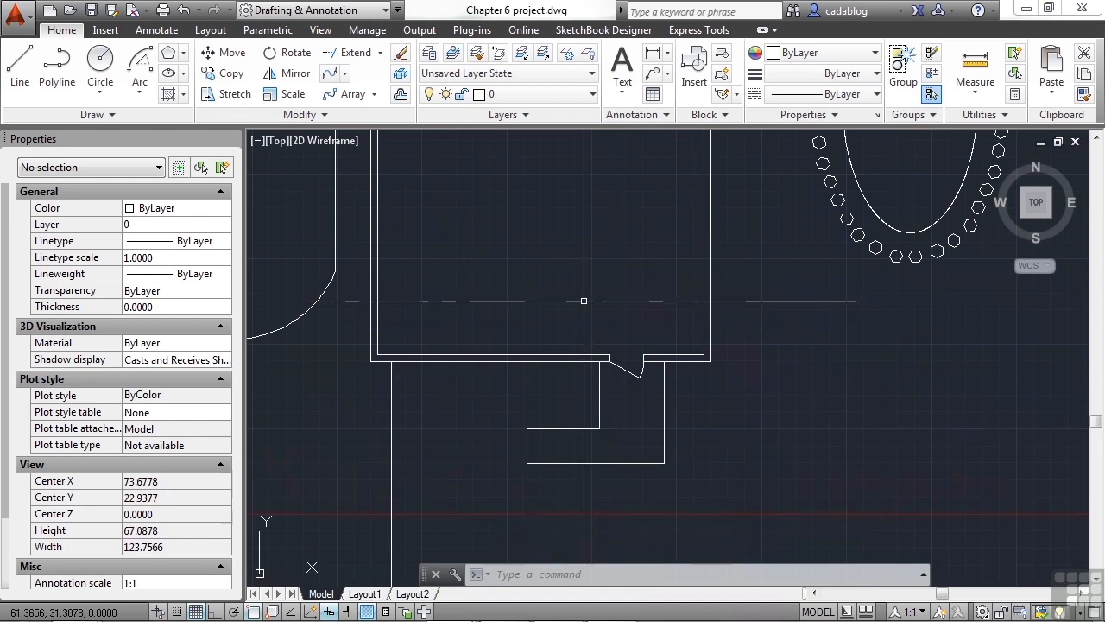
Step: Set the fillet radius to 5, then begin exploding the planting-area outline after the arc-segment error
scroll(down, 3)
text(FILLET)
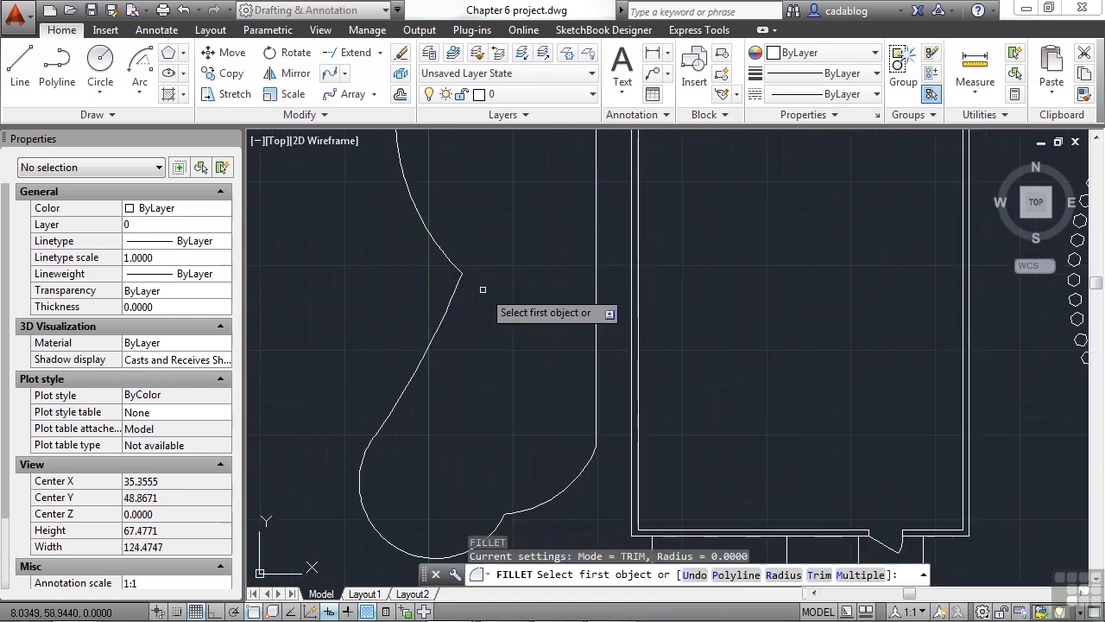
mouse_move(473, 293)
text(r)
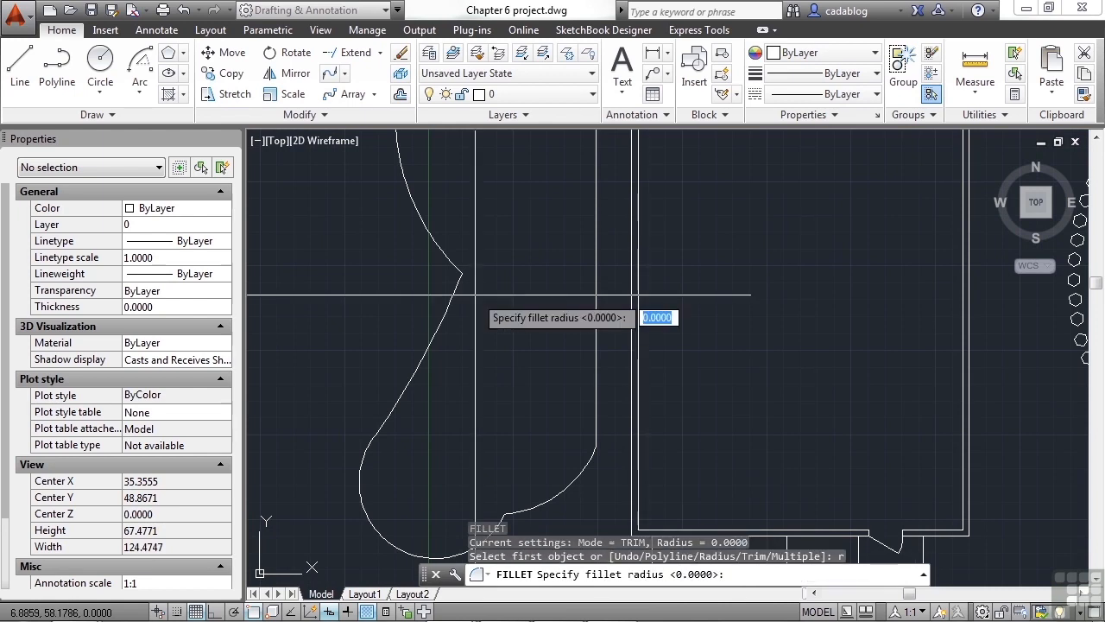
text(5)
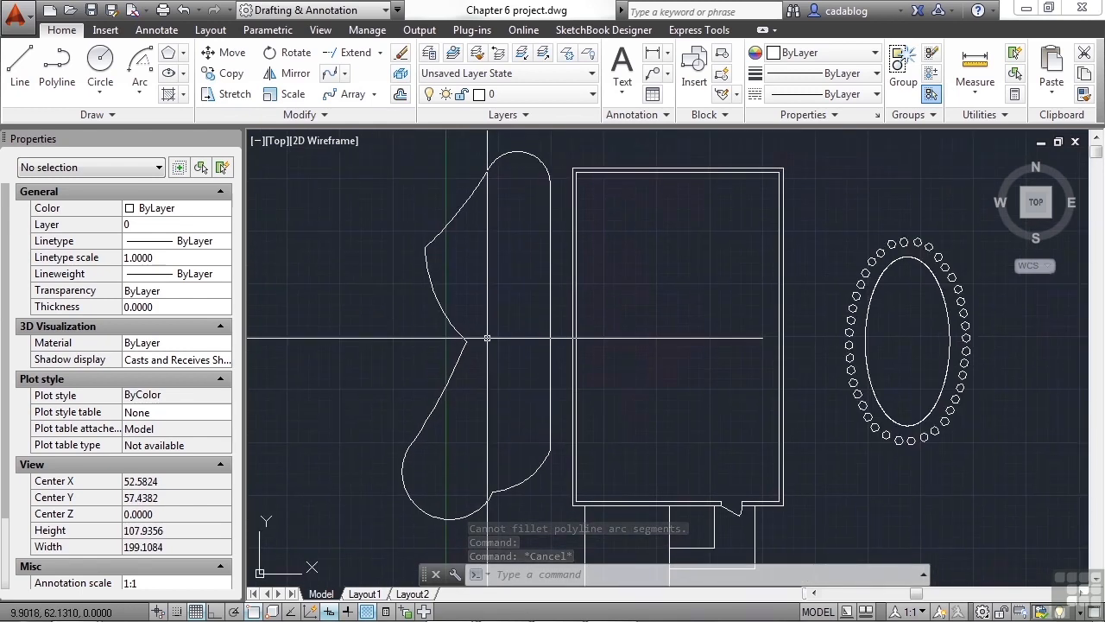
text(X)
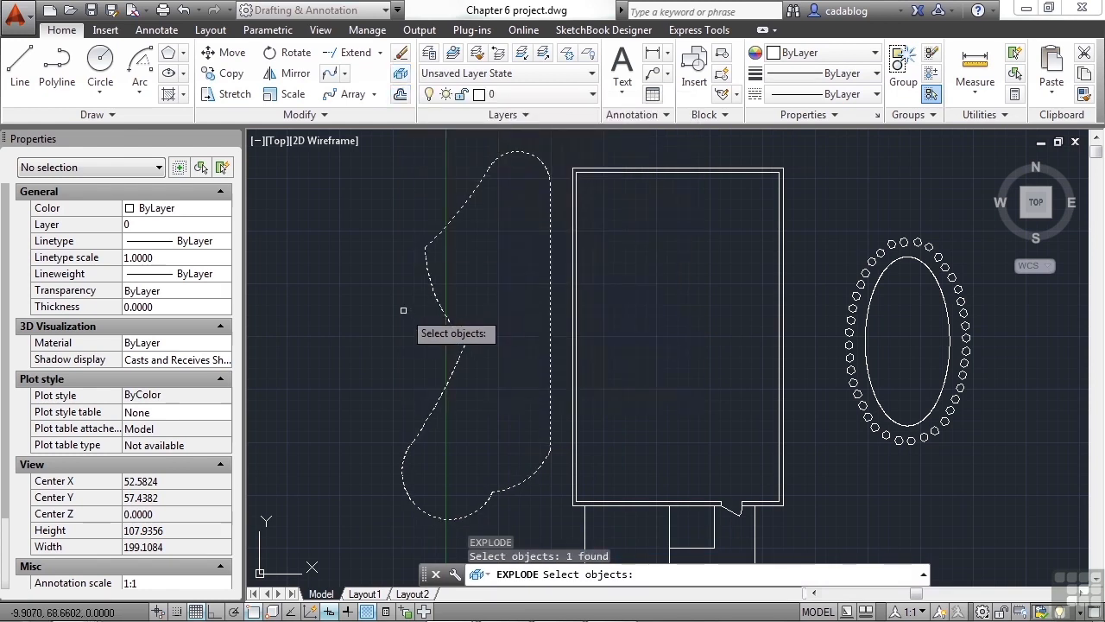
Step: Fillet the exploded planting-area outline corners with radius 20
text(FILLET)
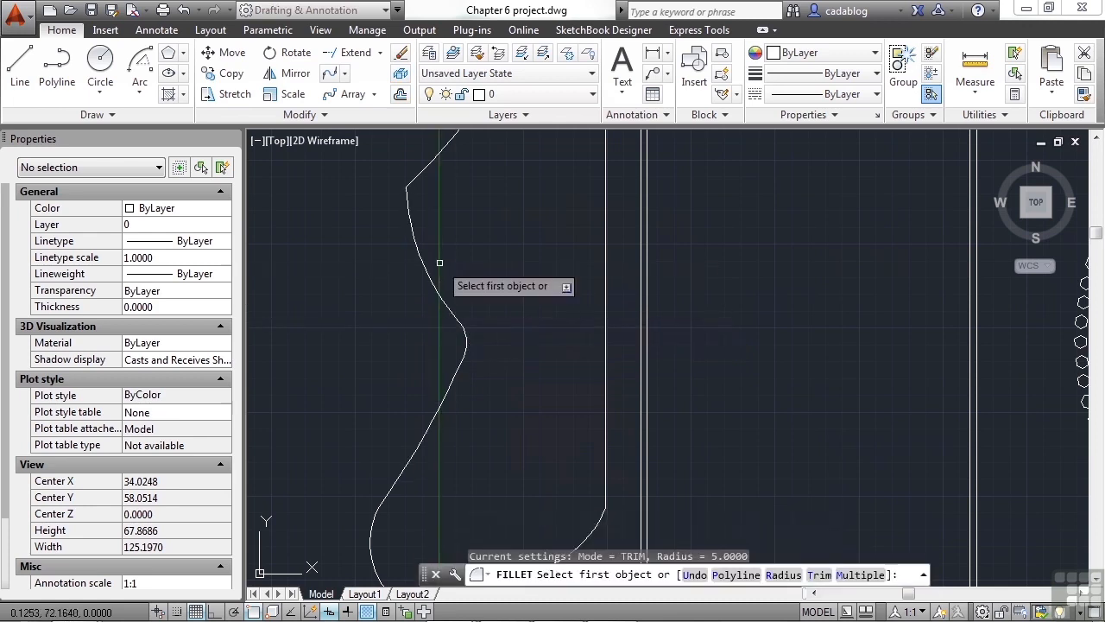
text(20)
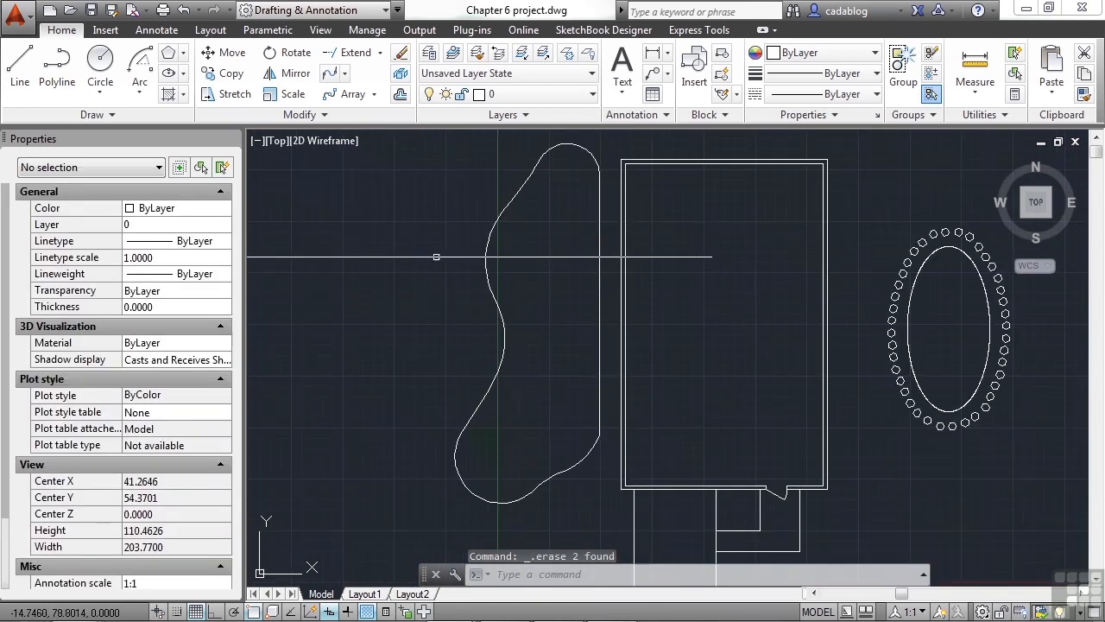
mouse_move(423, 263)
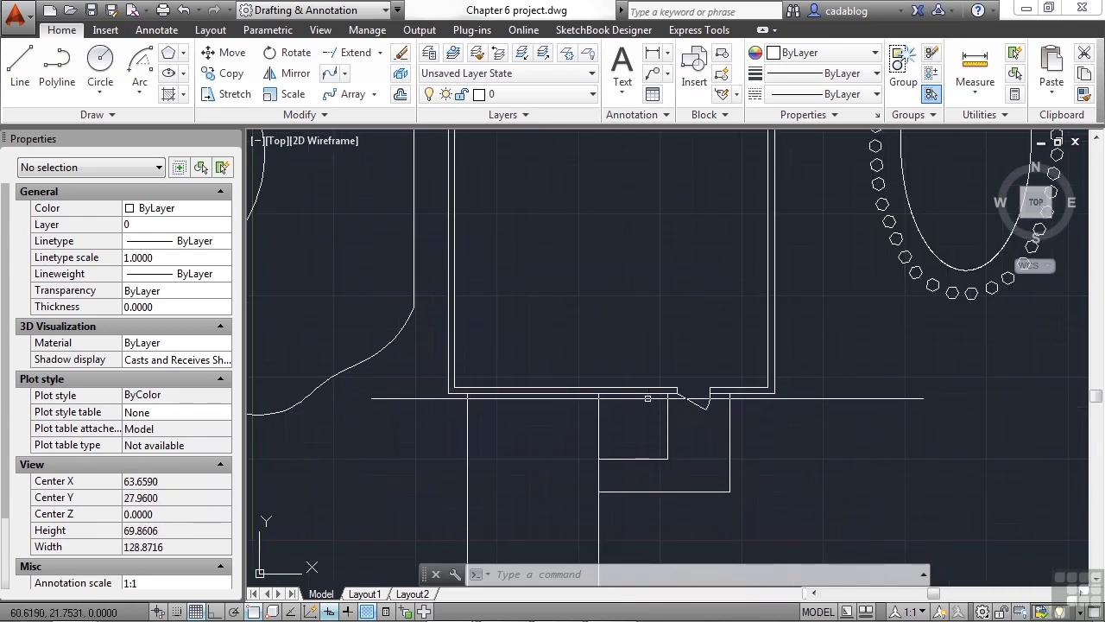
text(tr)
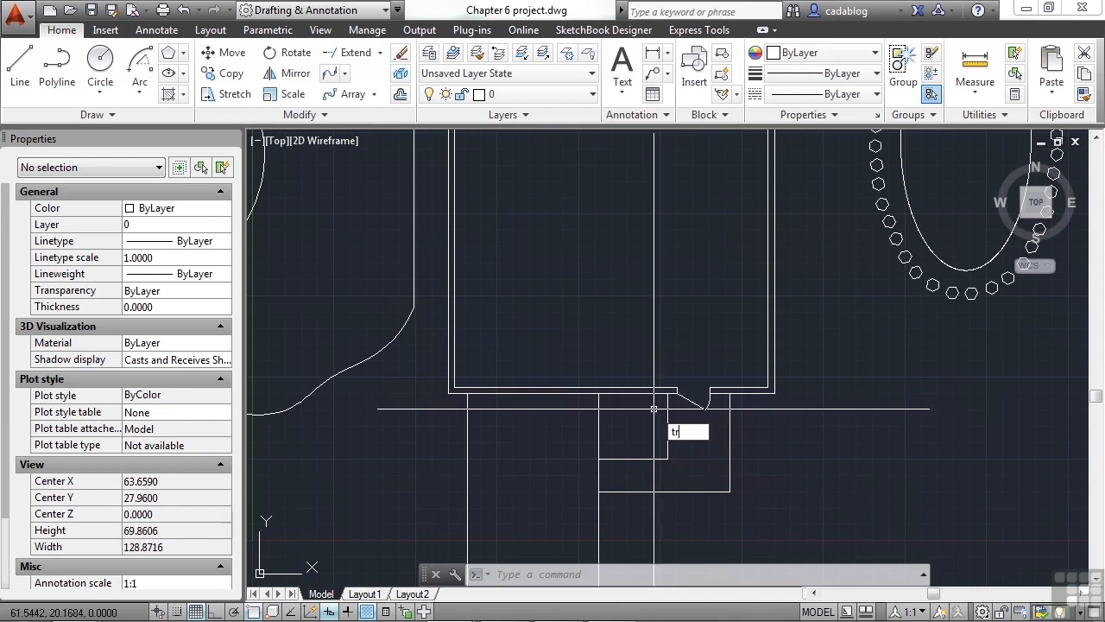